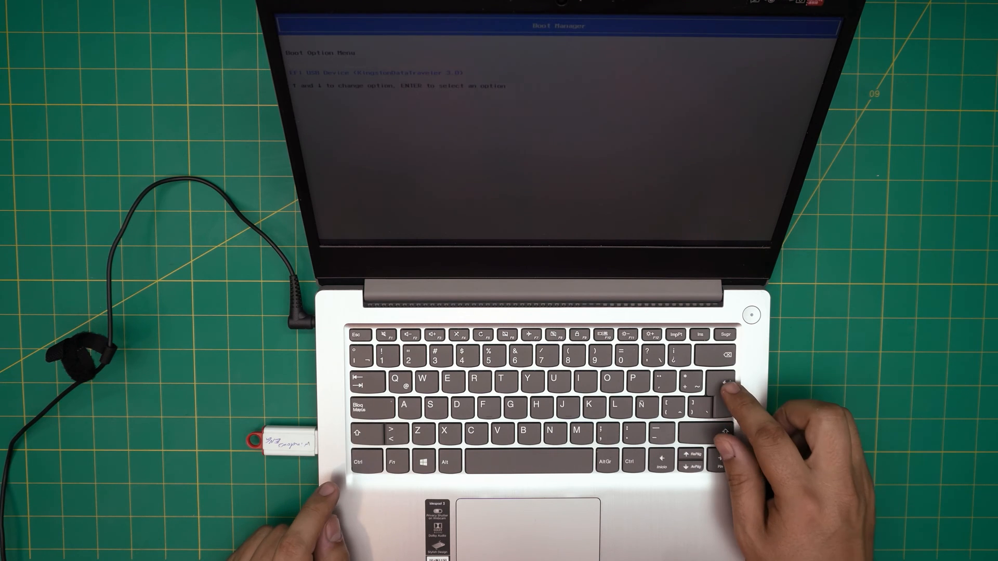
# Select the USB flash drive in the Boot Option Menu to boot Windows Setup.
pyautogui.press('up')
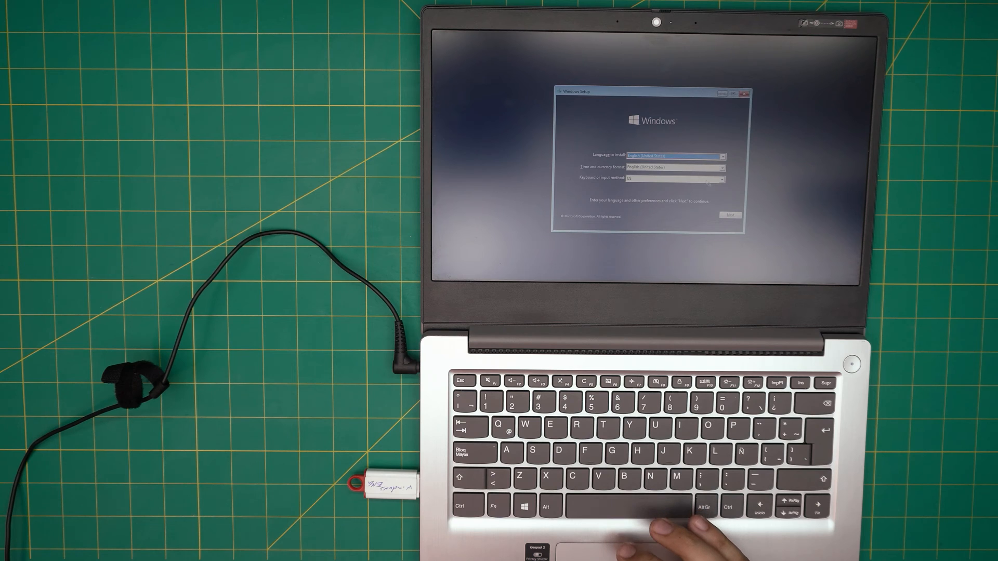
# Accept the default language and keyboard settings and start the Windows installation.
pyautogui.click(729, 214)
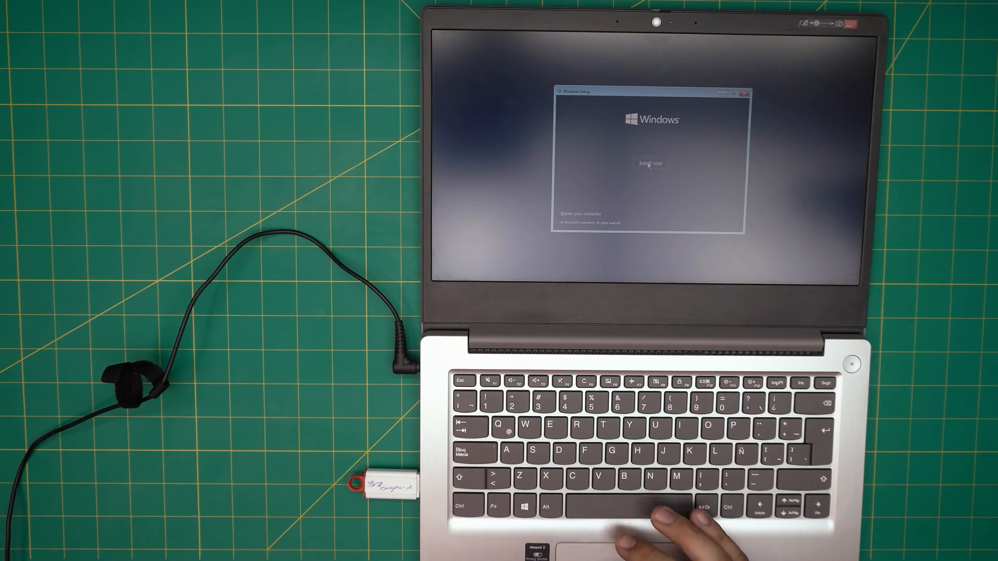
pyautogui.click(647, 163)
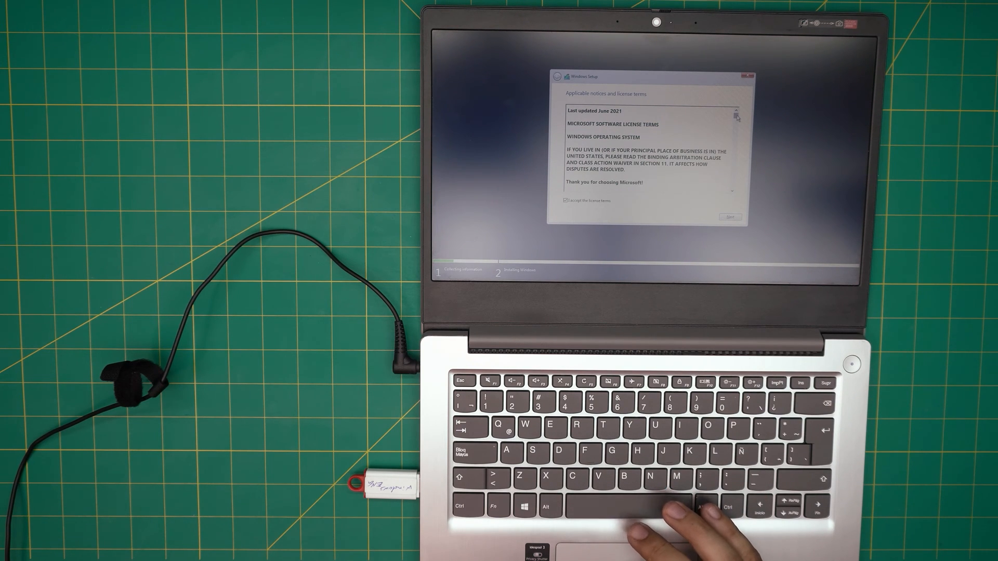
# Scroll through and accept the Microsoft software license terms.
pyautogui.scroll(-3)
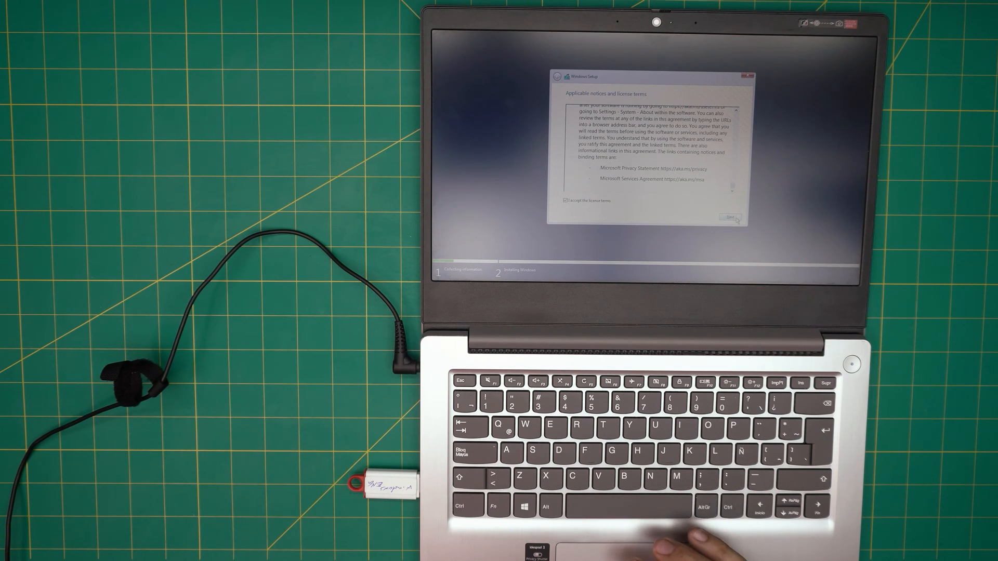
pyautogui.click(729, 218)
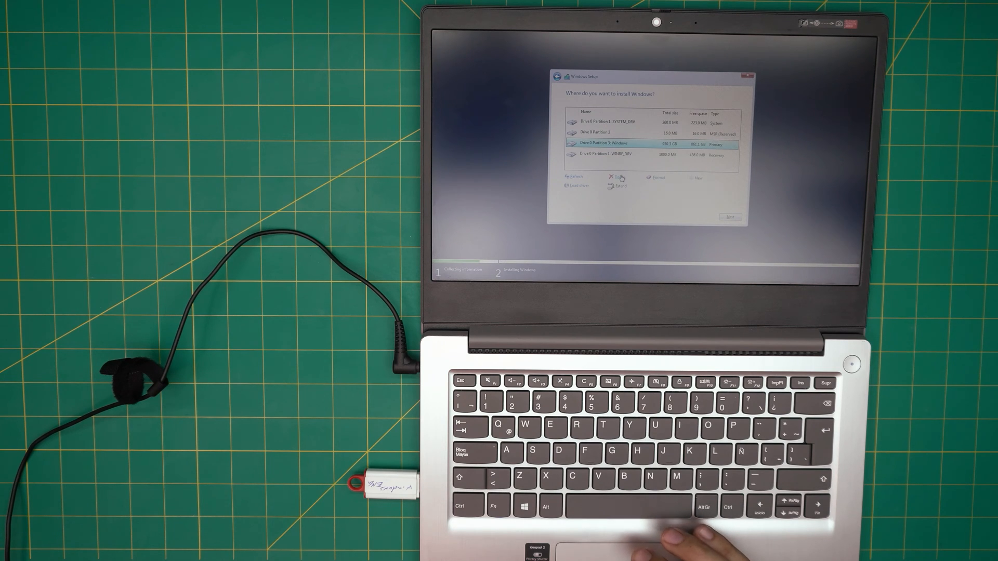
# Delete the old Windows, recovery and SYSTEM_DRV partitions, confirming each deletion.
pyautogui.click(617, 177)
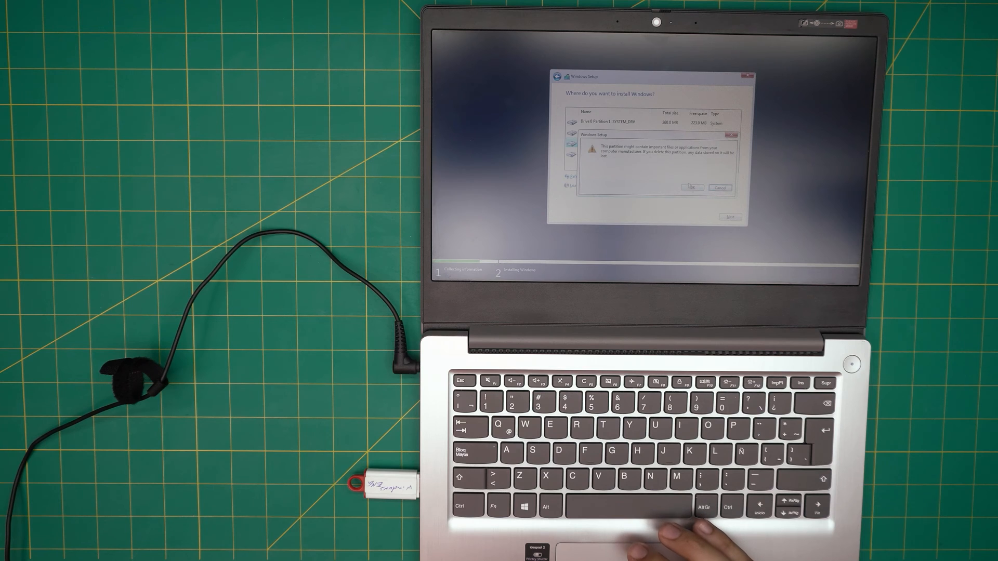
pyautogui.click(691, 188)
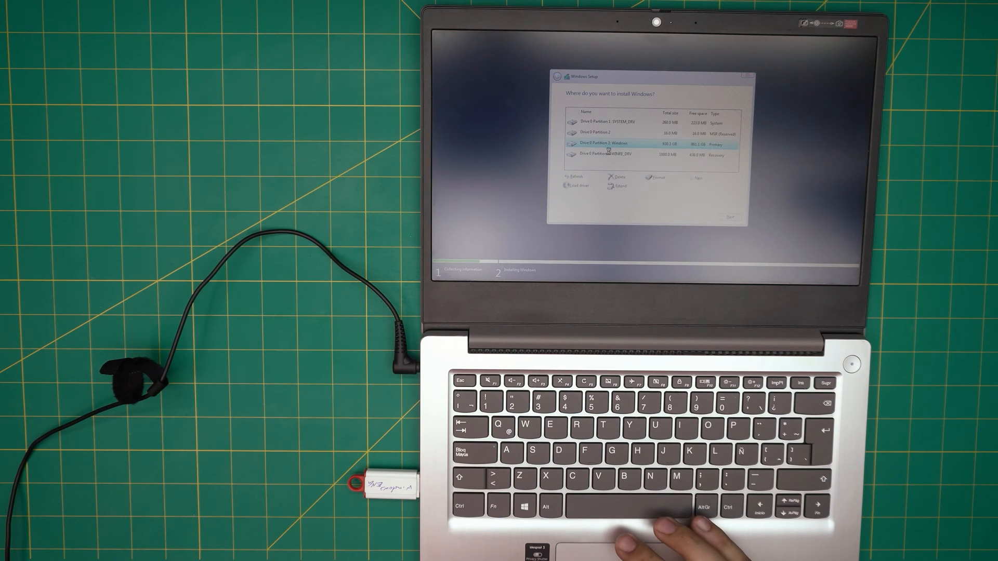
pyautogui.click(613, 176)
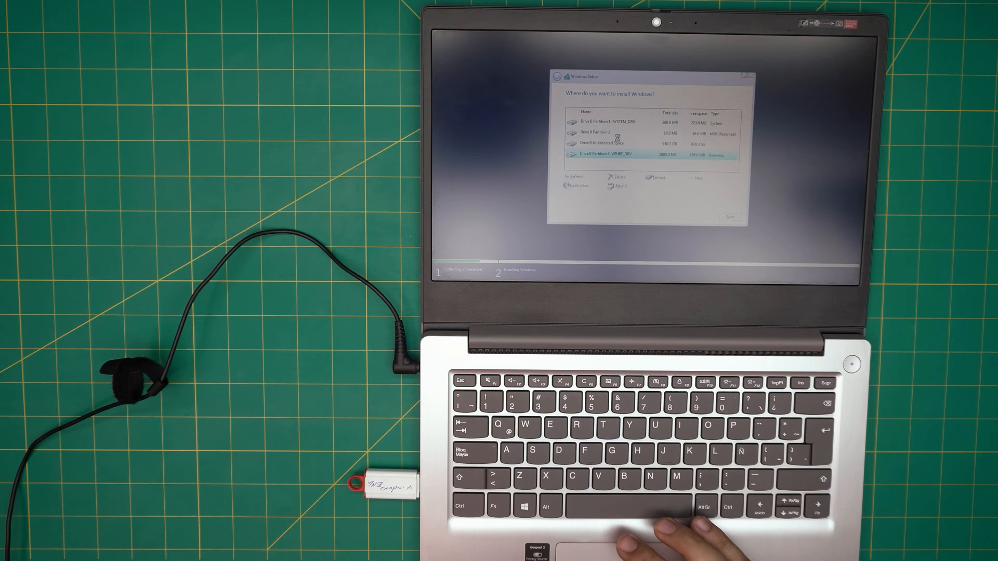
pyautogui.click(618, 177)
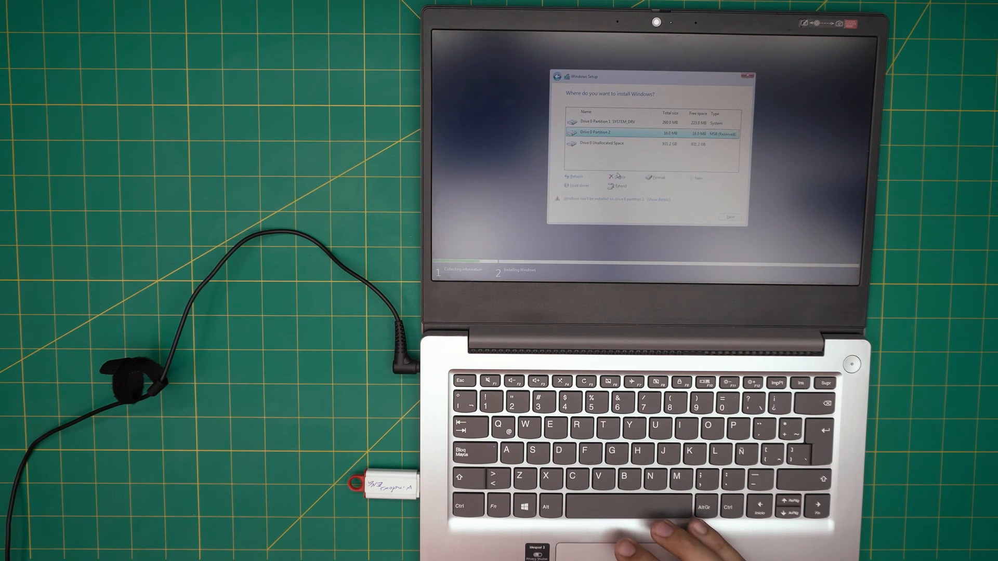
pyautogui.click(617, 176)
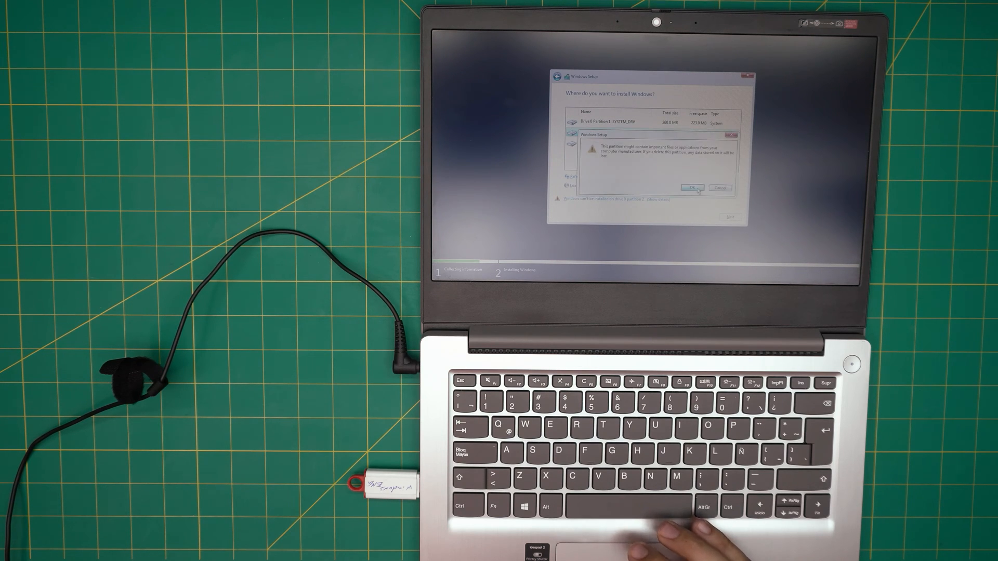
pyautogui.click(691, 187)
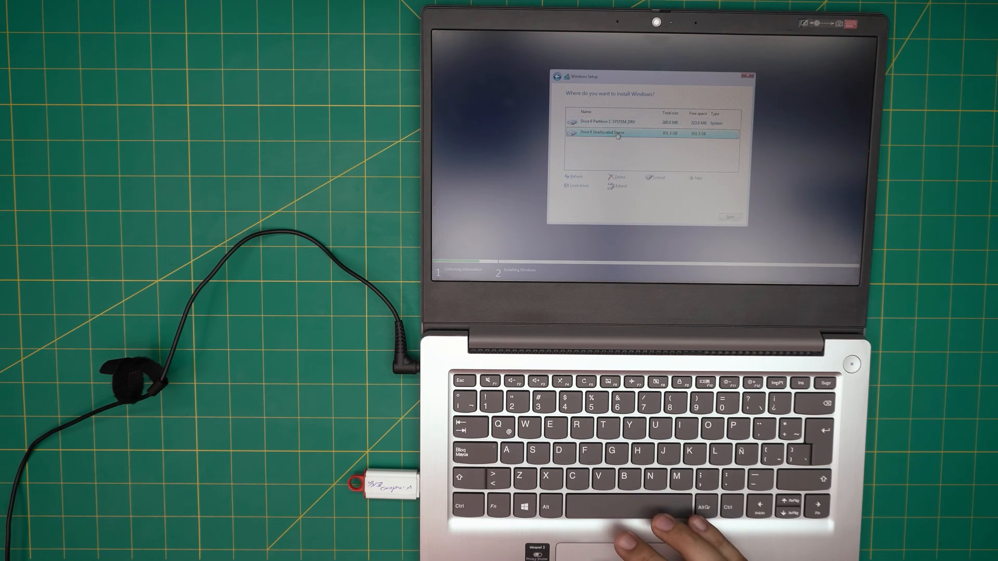
pyautogui.click(624, 122)
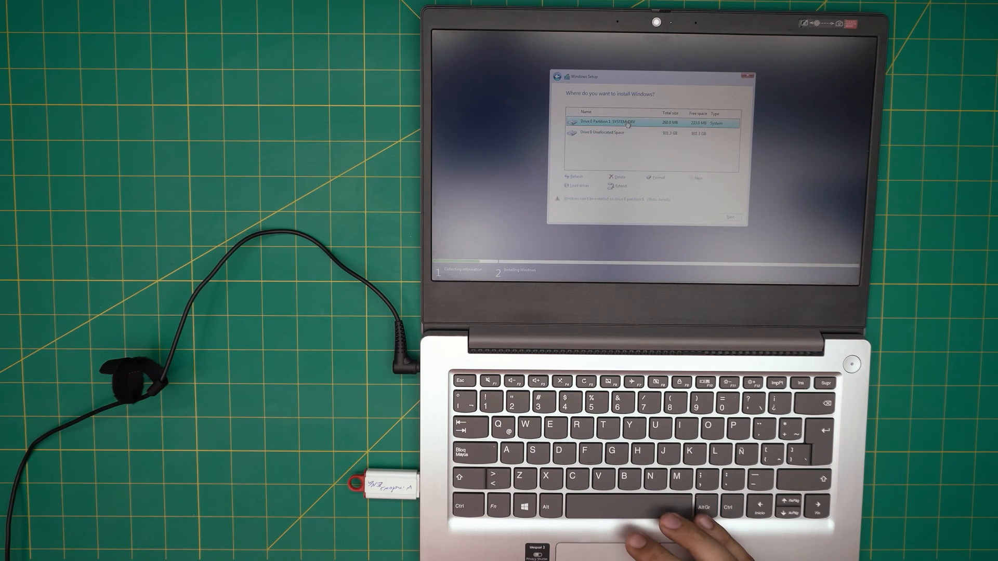
pyautogui.click(615, 177)
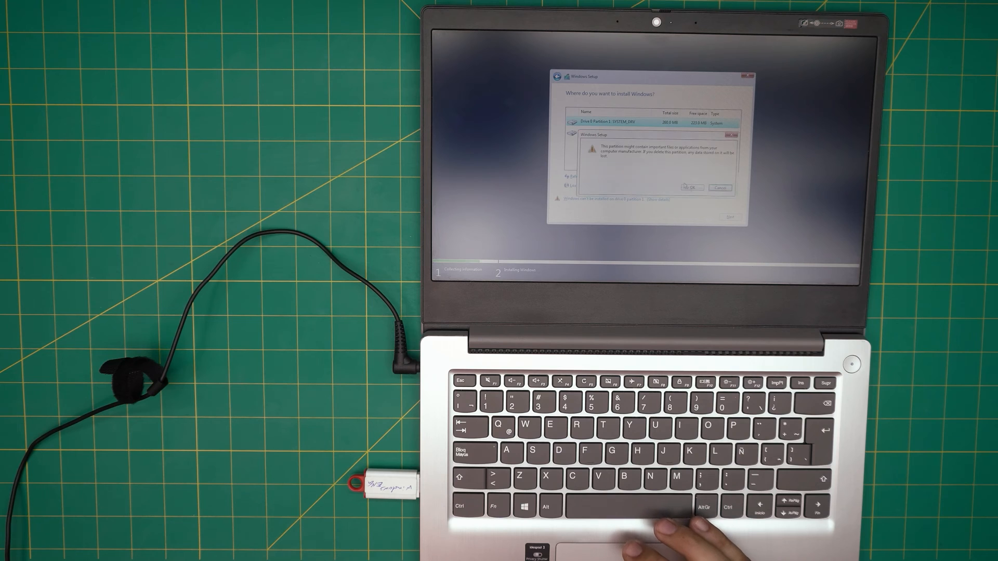
pyautogui.click(691, 187)
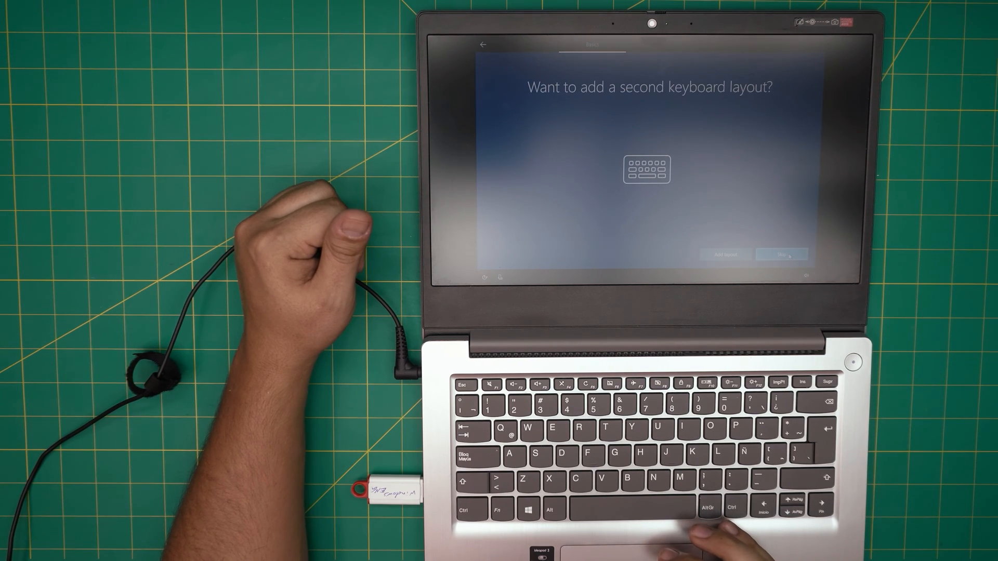
# Skip adding a second keyboard layout.
pyautogui.click(782, 254)
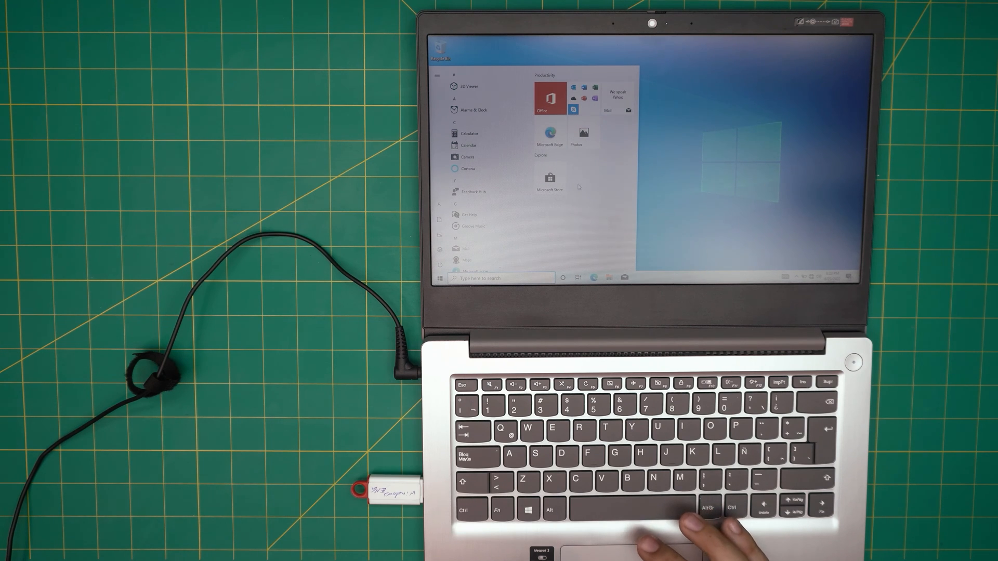
# Open system Settings from the Start menu on the new desktop.
pyautogui.click(436, 76)
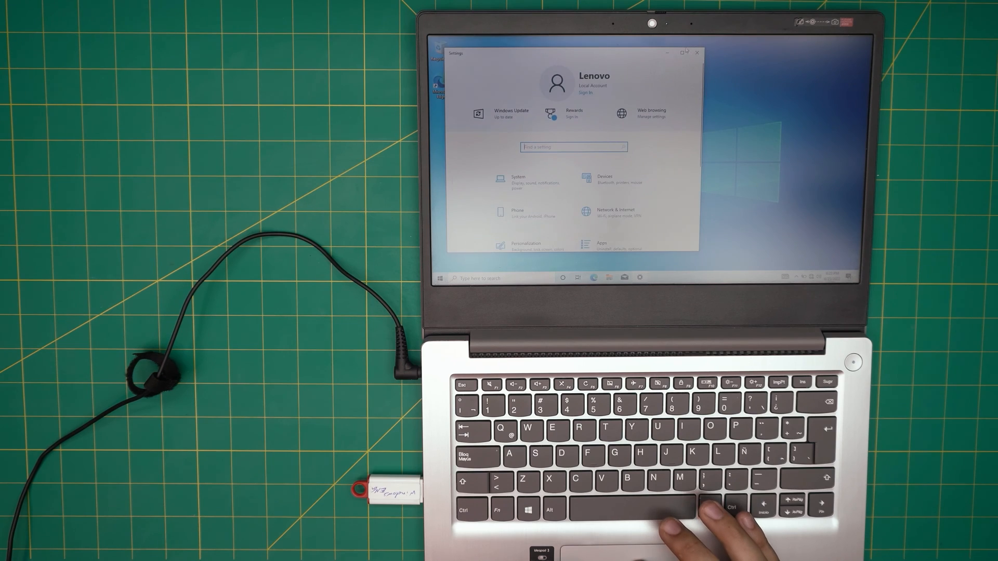
# Go to the Windows Update page in Settings.
pyautogui.click(685, 53)
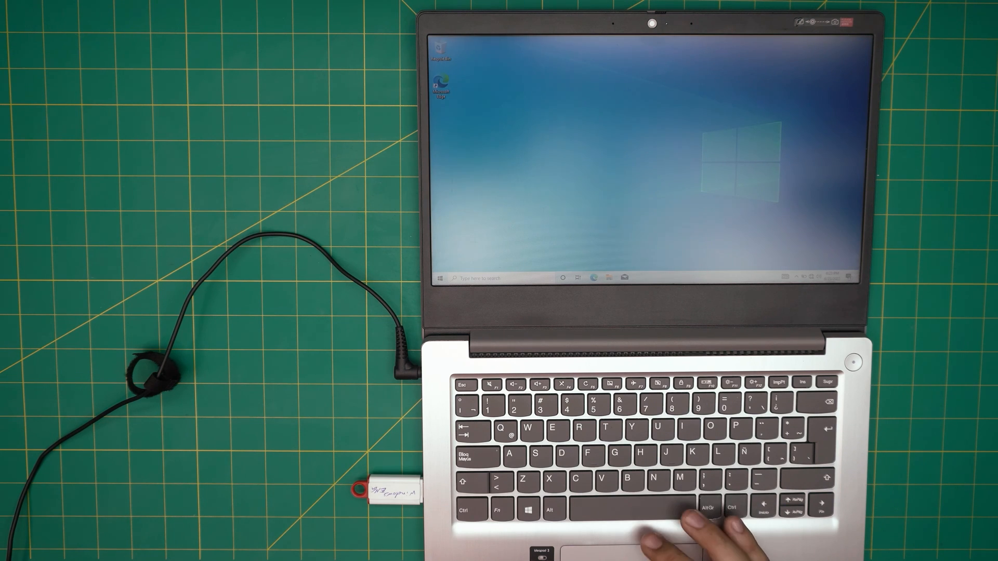
# Show the quick-access menu's sign out, shut down and restart options.
pyautogui.rightClick(437, 278)
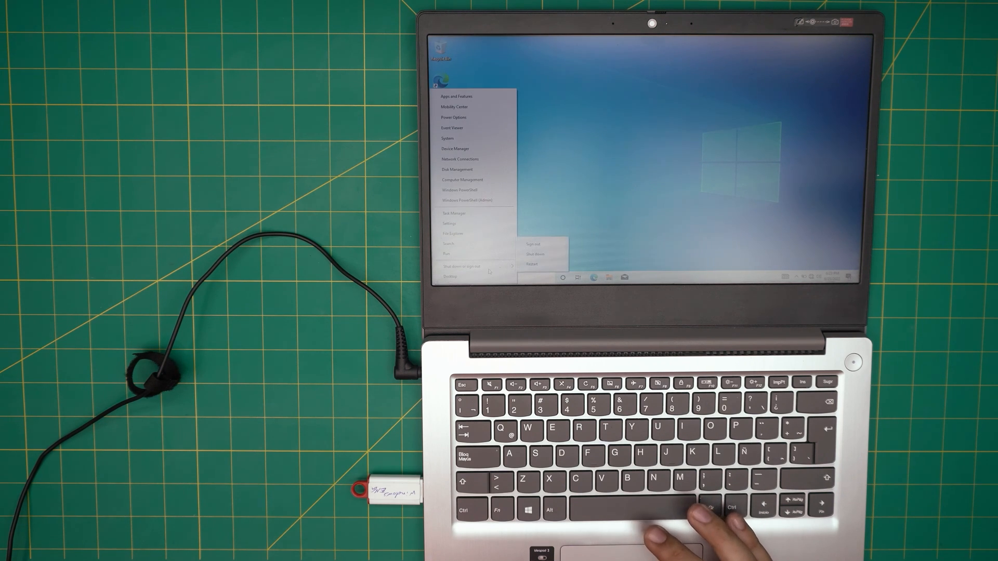